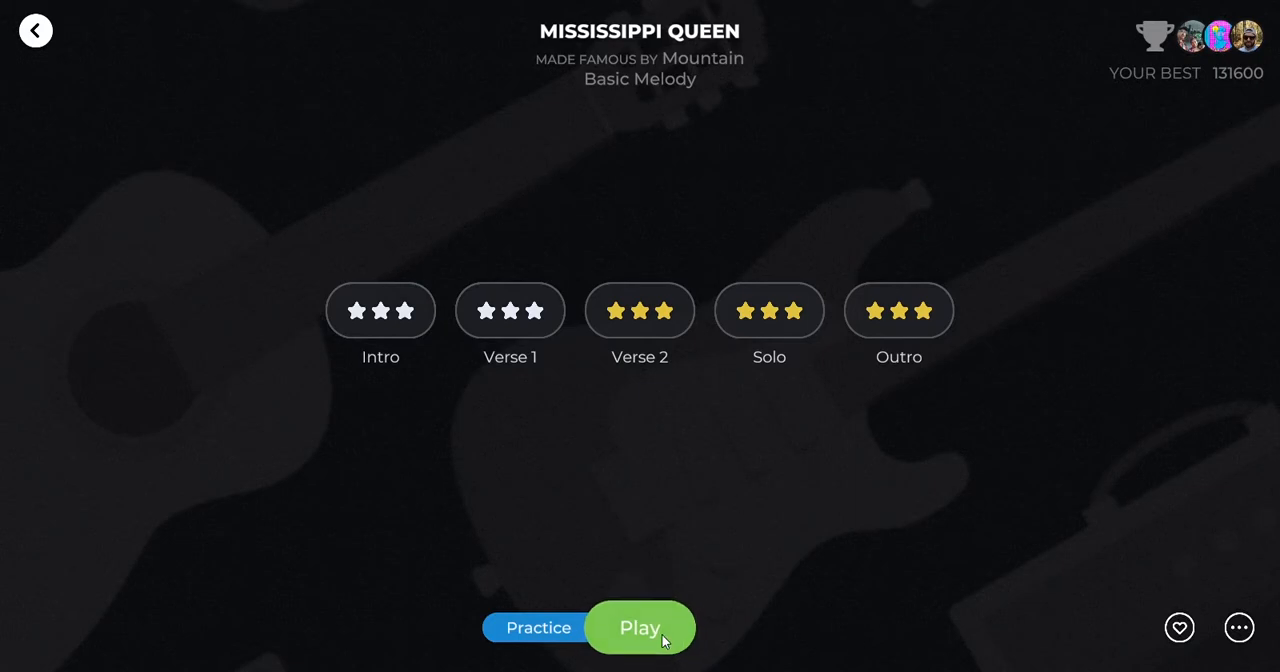
Start Mississippi Queen's Basic Melody and play the opening sections up to 60650 points at 5x.
{"action": "left_click", "coordinate": [640, 627]}
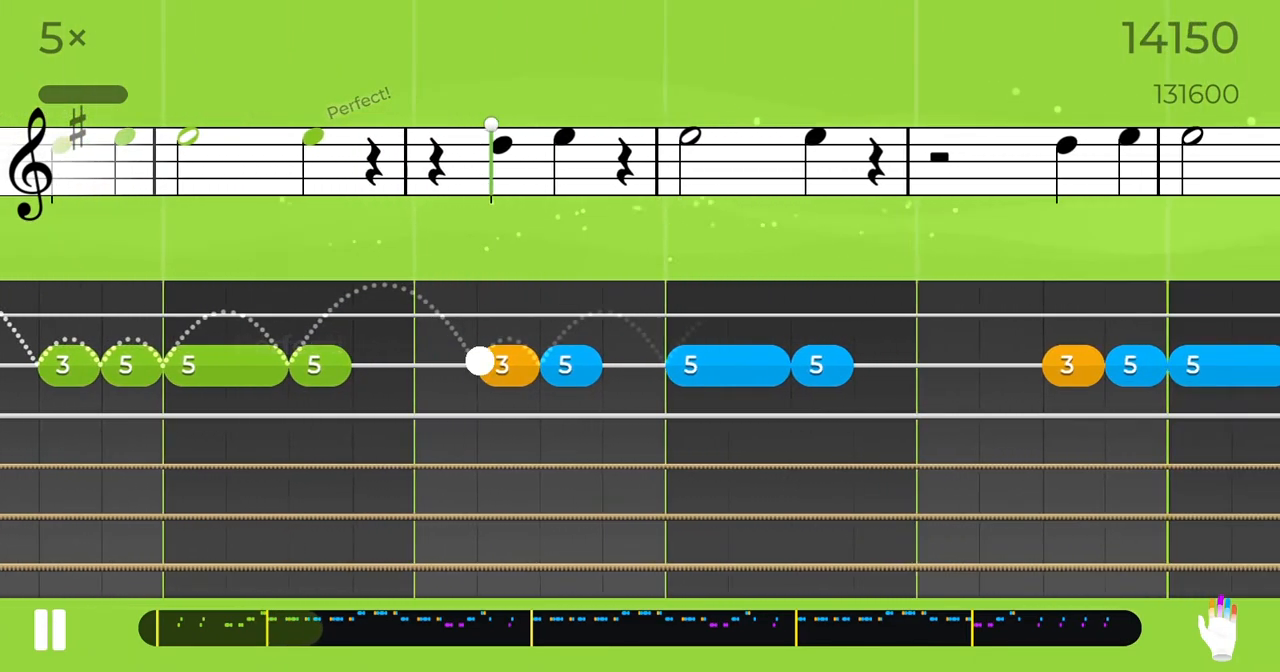
{"action": "left_click", "coordinate": [500, 365]}
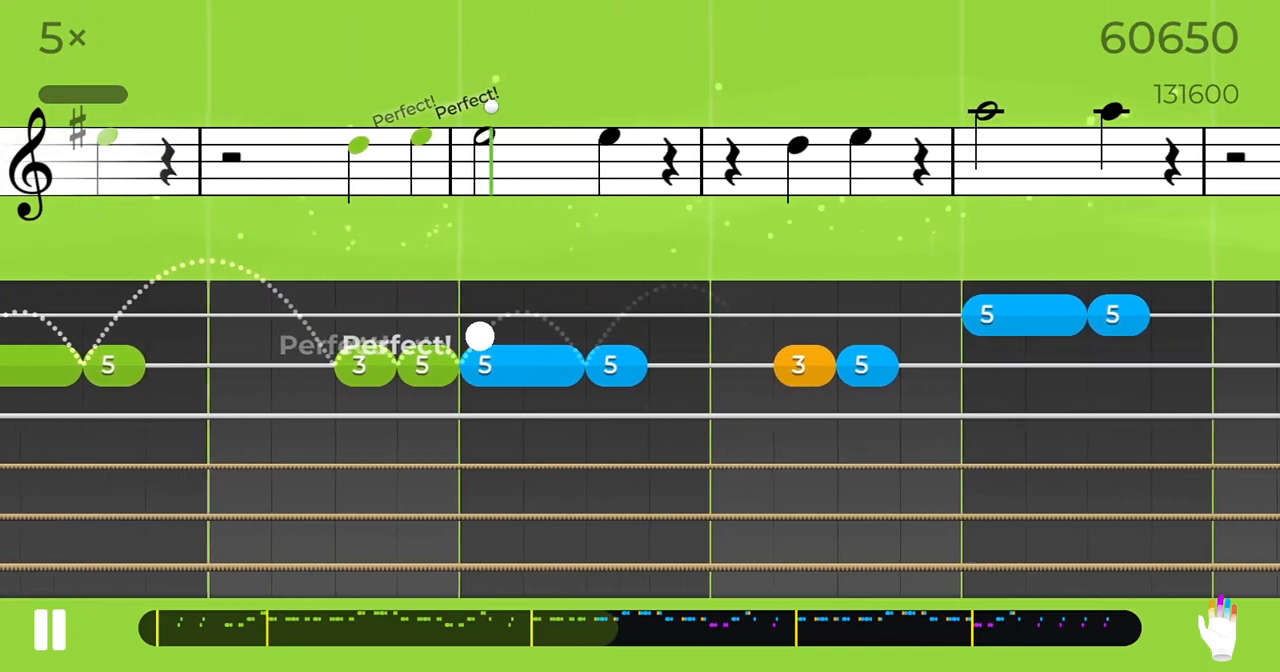
Play on through the remaining sections until the score reaches 134400, beating 131600.
{"action": "left_click", "coordinate": [480, 365]}
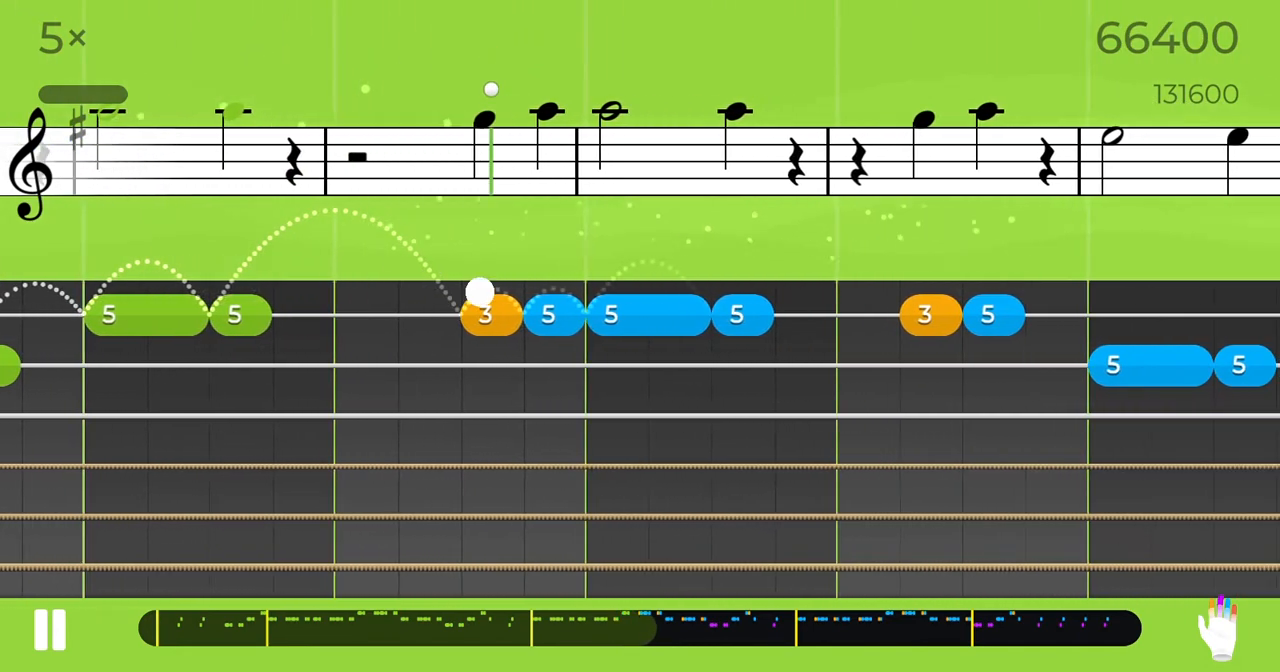
{"action": "left_click", "coordinate": [490, 315]}
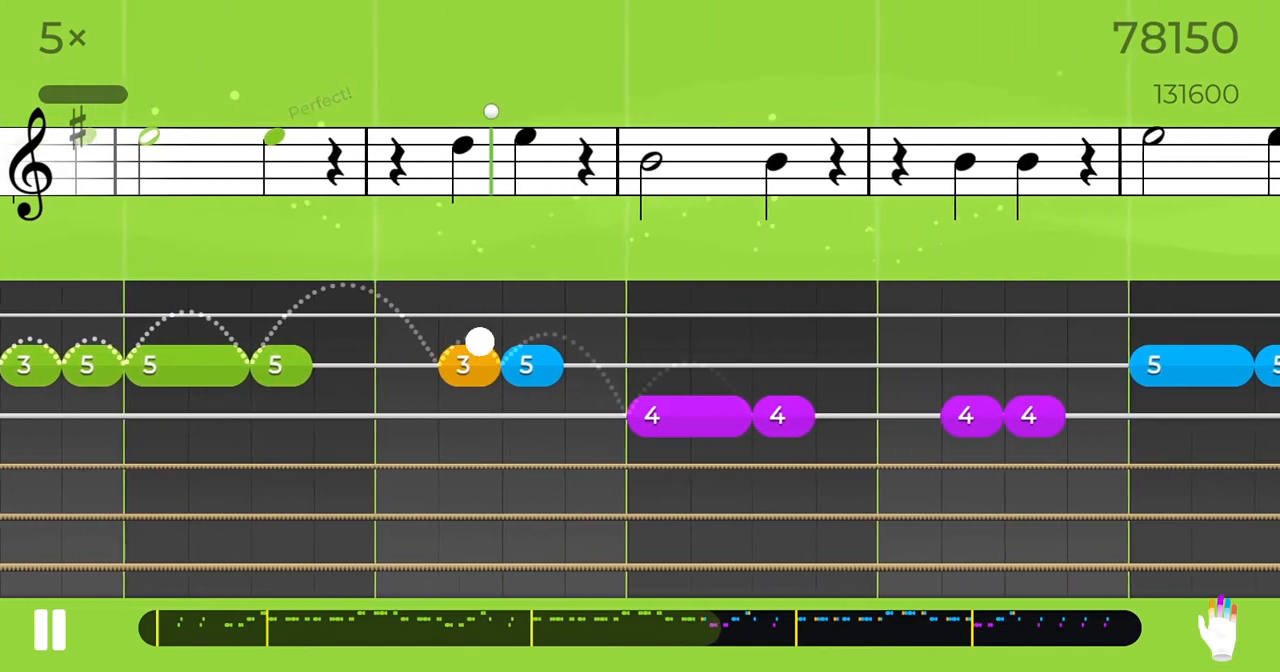
{"action": "left_click", "coordinate": [463, 364]}
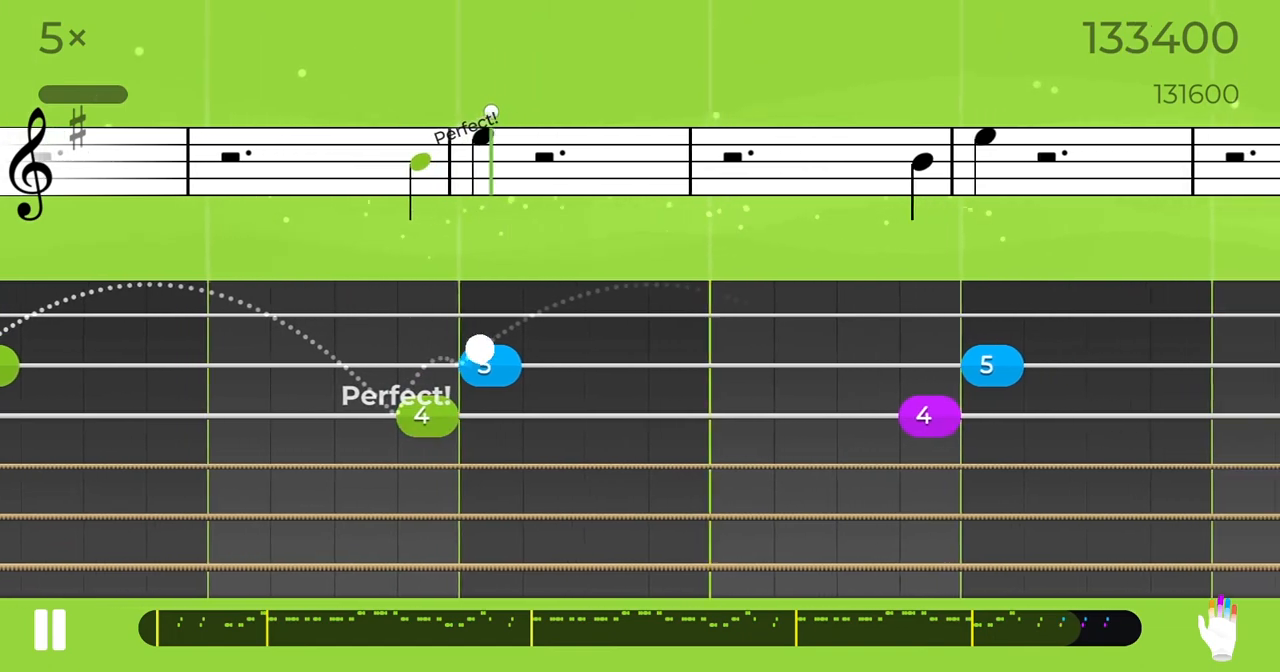
{"action": "left_click", "coordinate": [485, 350]}
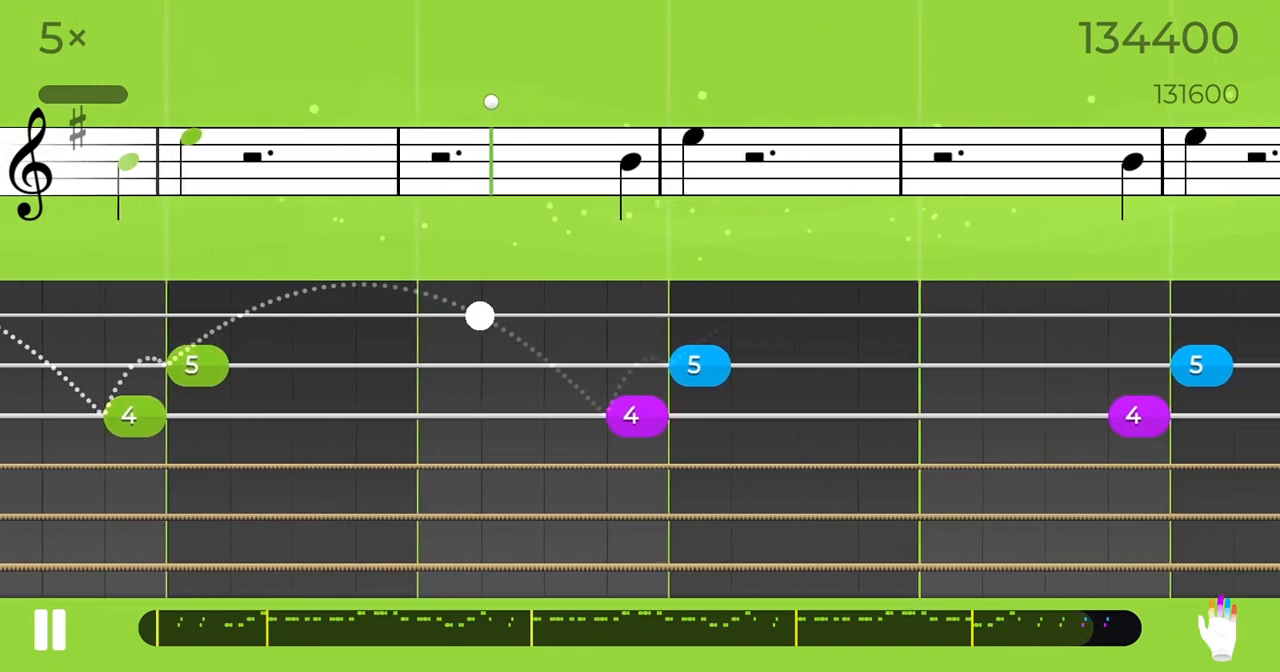